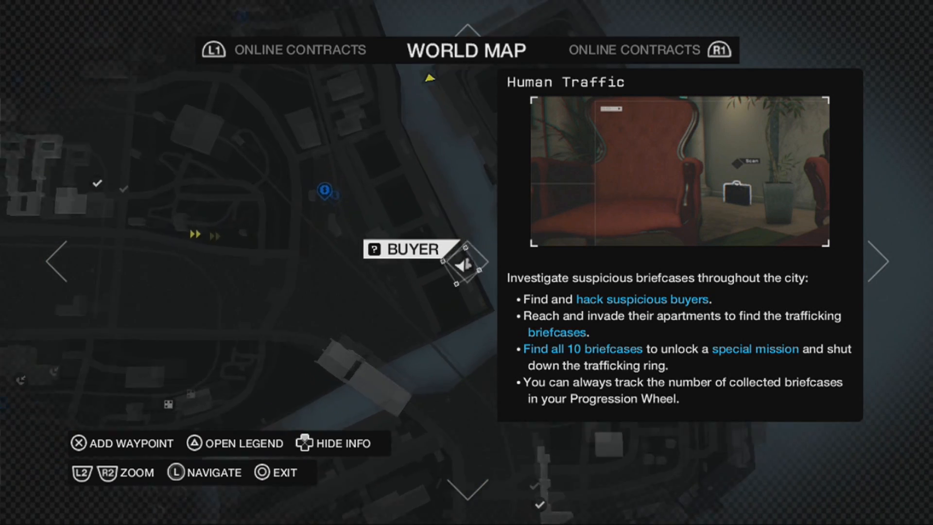
- Read the Human Traffic buyer info panel from the BUYER marker on the world map
{"action": "key", "text": "circle"}
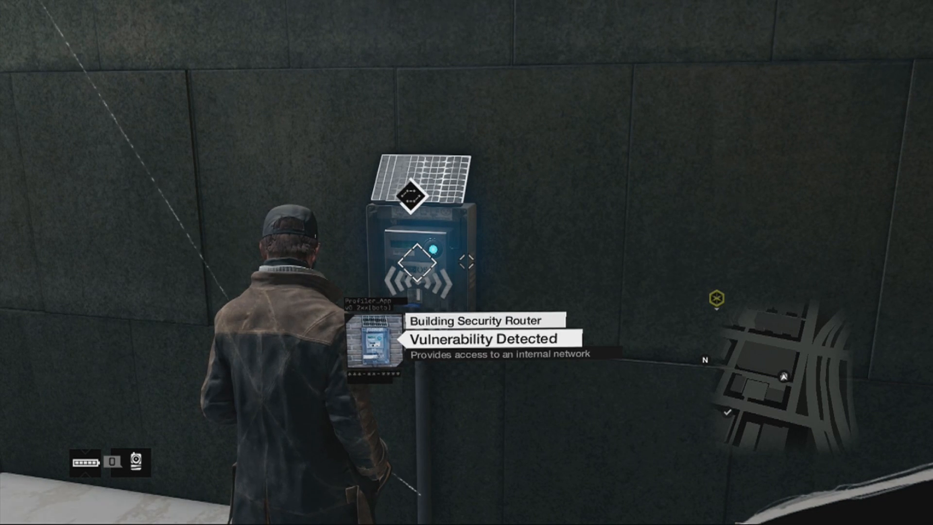
- Exploit the Building Security Router's vulnerability to enter its internal network
{"action": "left_click", "coordinate": [420, 271]}
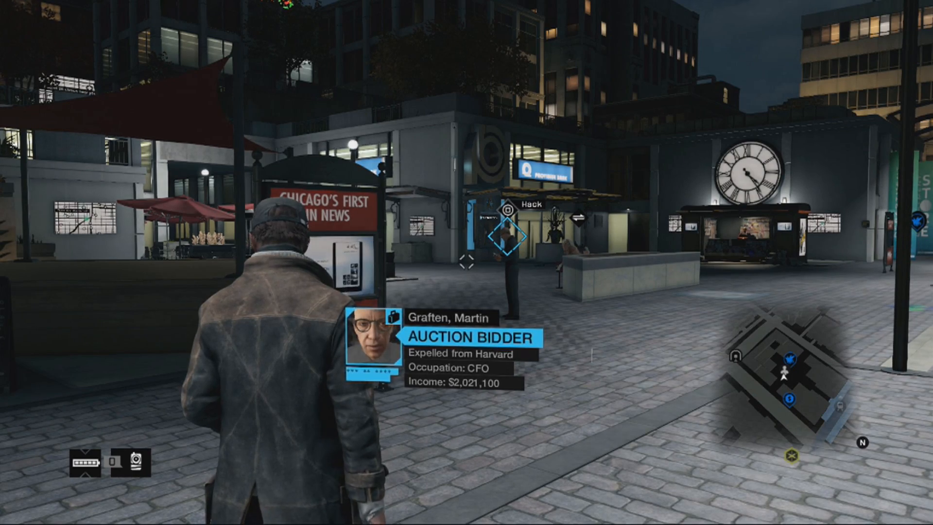
{"action": "mouse_move", "coordinate": [467, 262]}
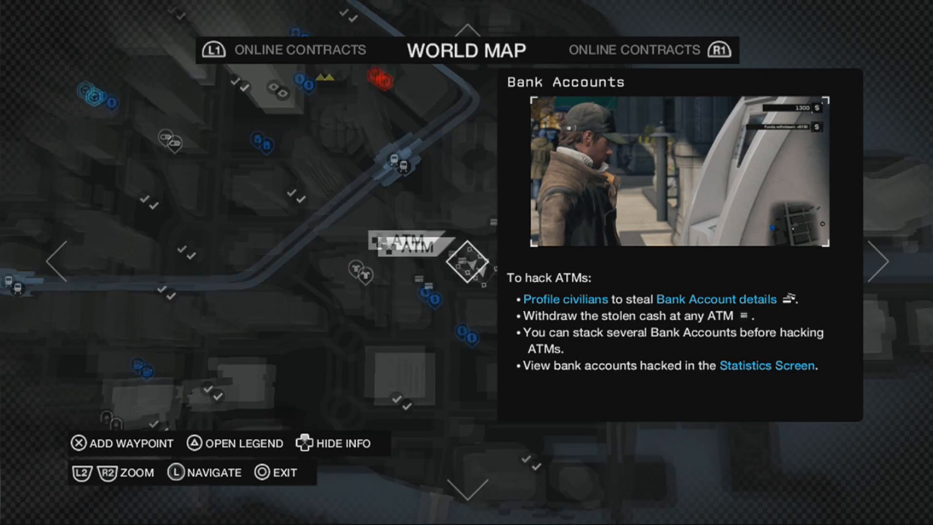
- Survey the world map markers around the plaza, such as the nearby ATM
{"action": "left_click", "coordinate": [333, 443]}
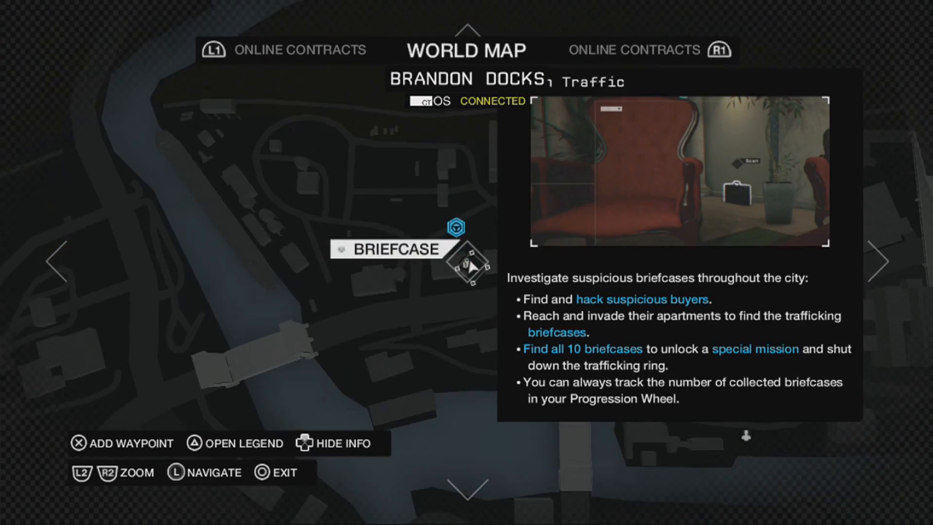
- Pinpoint the Human Traffic BRIEFCASE marker in Brandon Docks on the world map
{"action": "left_click", "coordinate": [332, 443]}
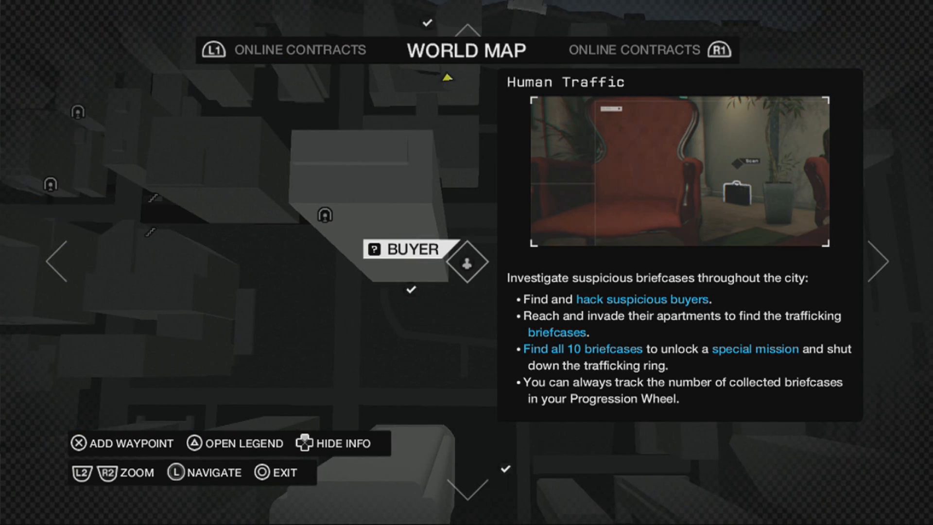
- Pinpoint the next Human Traffic BUYER marker on the world map
{"action": "left_click", "coordinate": [333, 443]}
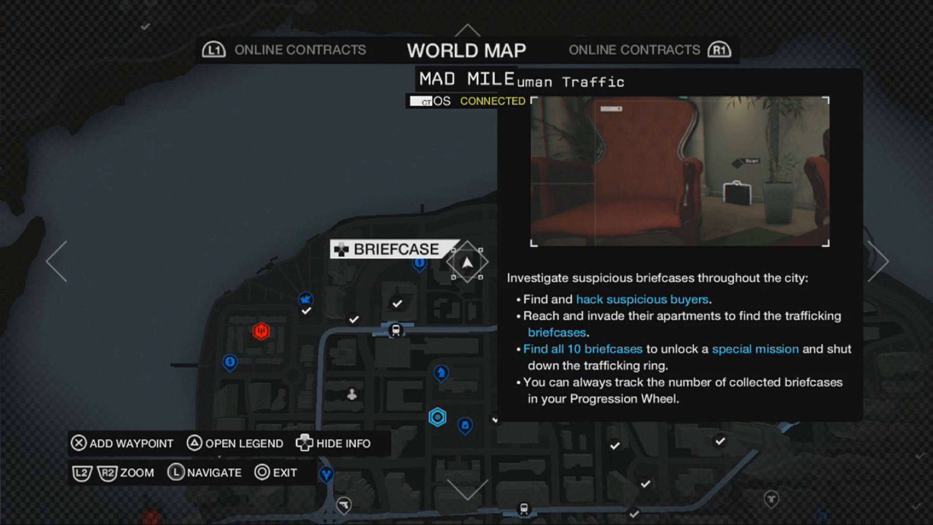
- Hide the briefcase details and zoom in on its Mad Mile location
{"action": "left_click", "coordinate": [332, 444]}
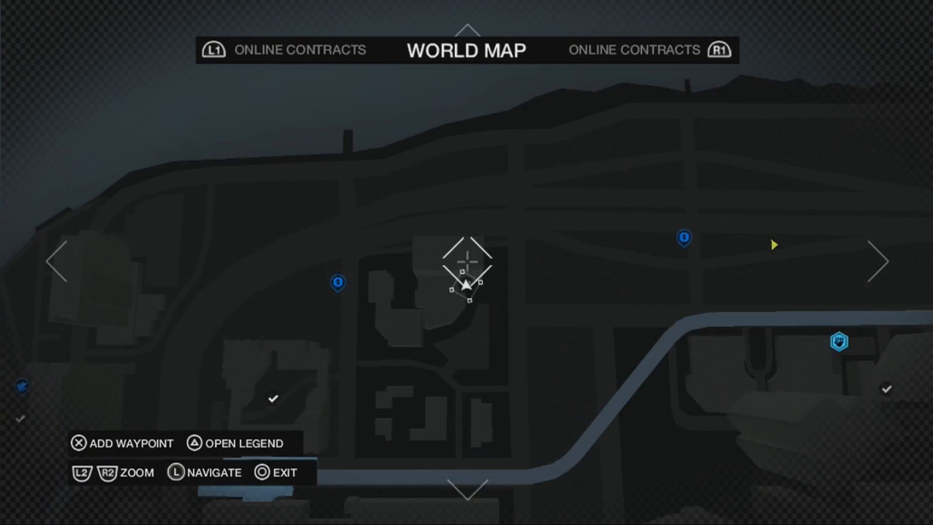
{"action": "scroll", "scroll_direction": "down", "scroll_amount": 3}
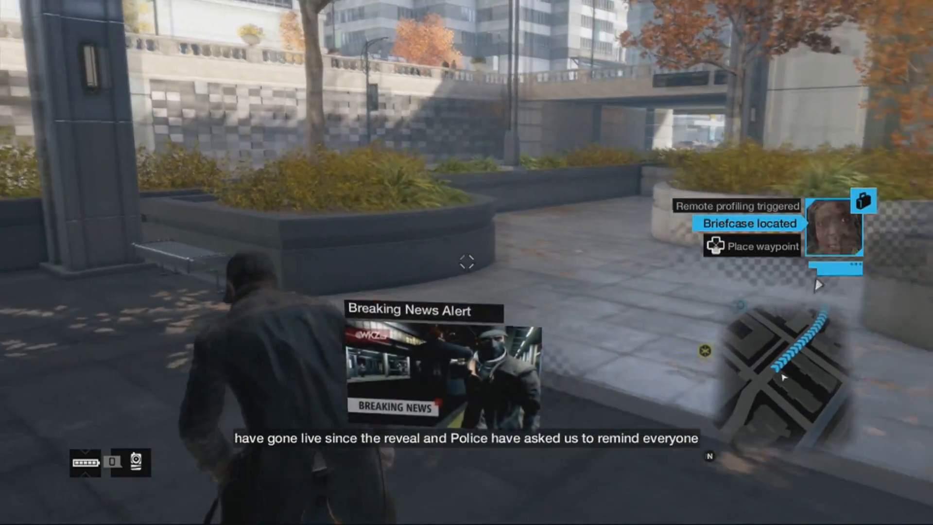
- Bring the suspicious BUYER marker into view on the world map with its Human Traffic details
{"action": "key", "text": "map"}
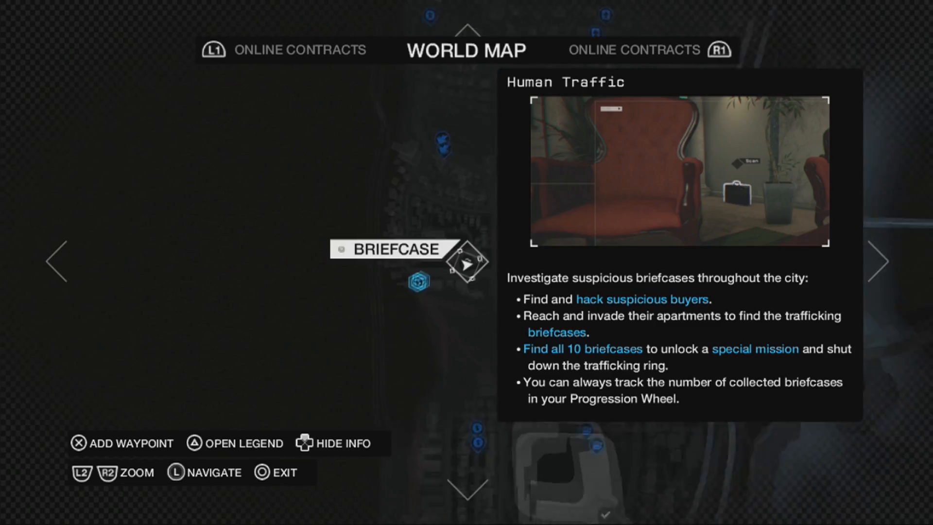
{"action": "left_click", "coordinate": [322, 443]}
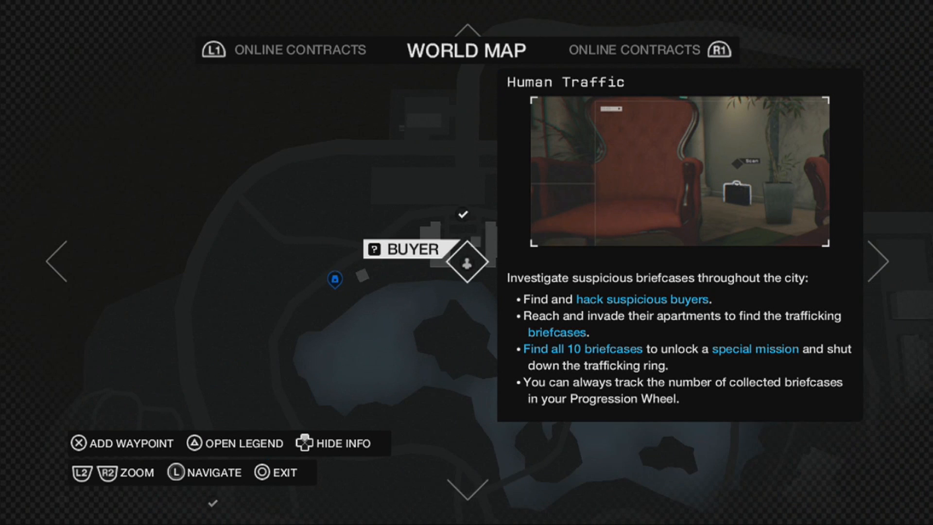
- Zoom out, dismiss the Human Traffic details and move to the Investigation marker near the river
{"action": "scroll", "scroll_direction": "down", "scroll_amount": 3}
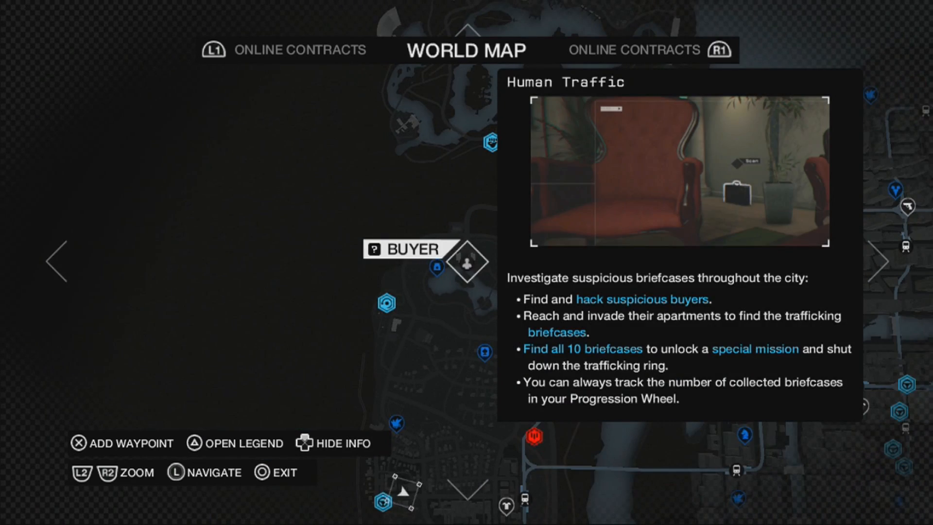
{"action": "key", "text": "escape"}
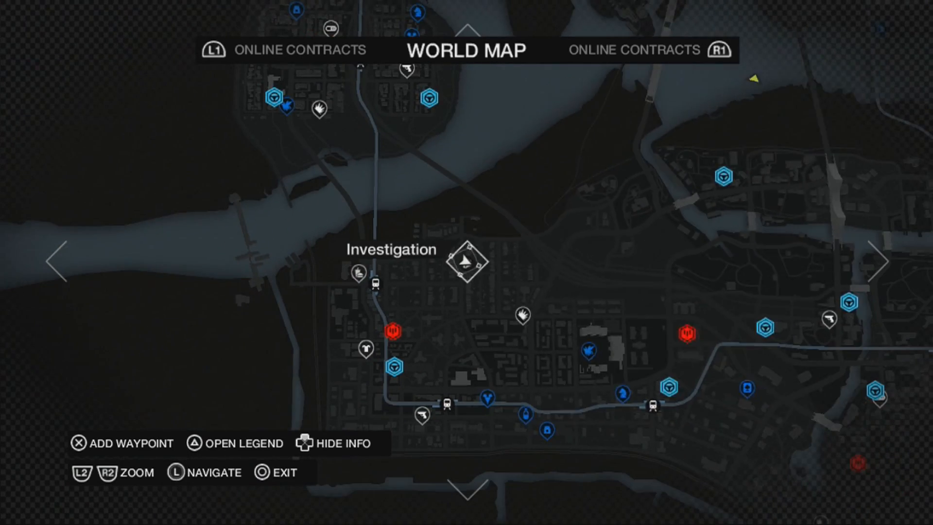
{"action": "left_click", "coordinate": [467, 261]}
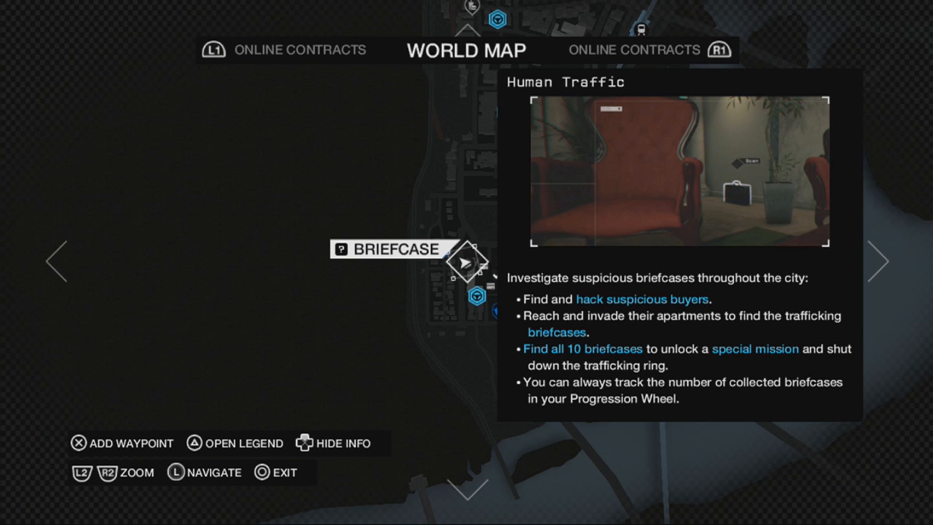
- Select the HUMAN TRAFFIC marker, then hide its details and zoom out over the river district
{"action": "left_click", "coordinate": [312, 443]}
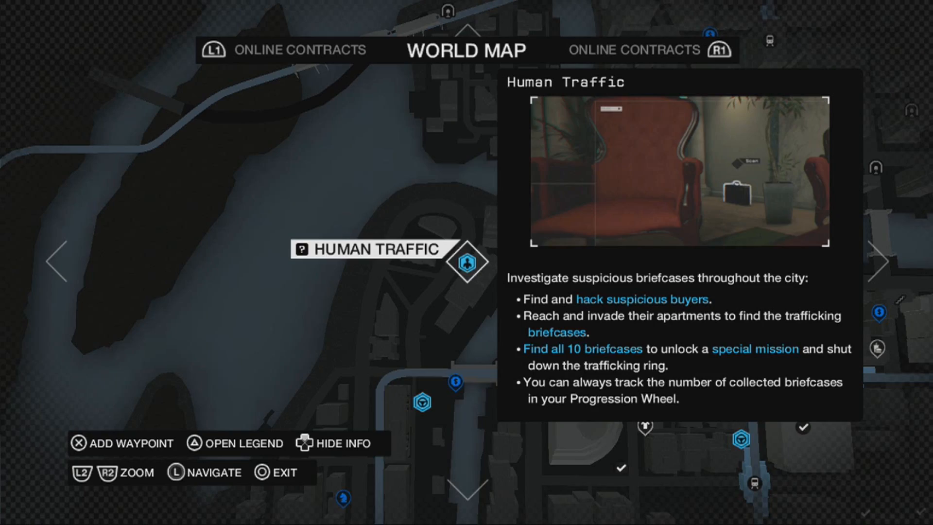
{"action": "left_click", "coordinate": [331, 444]}
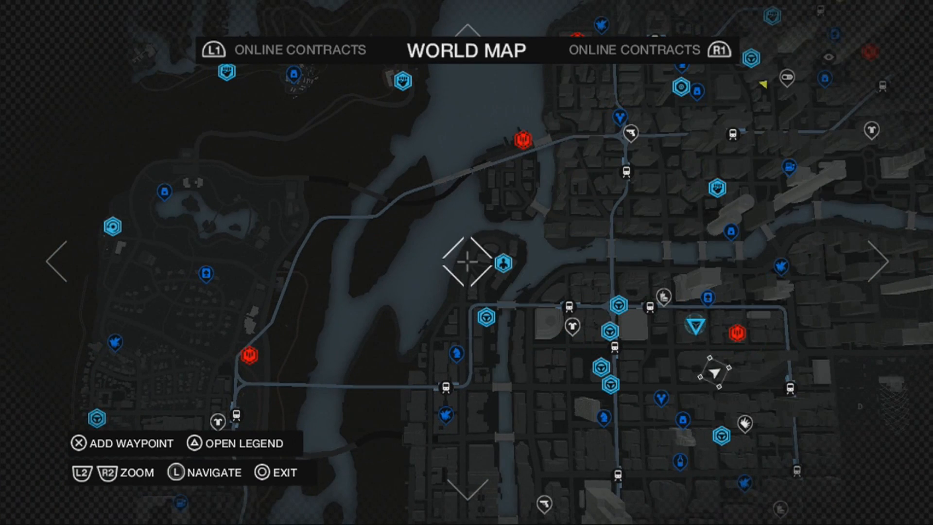